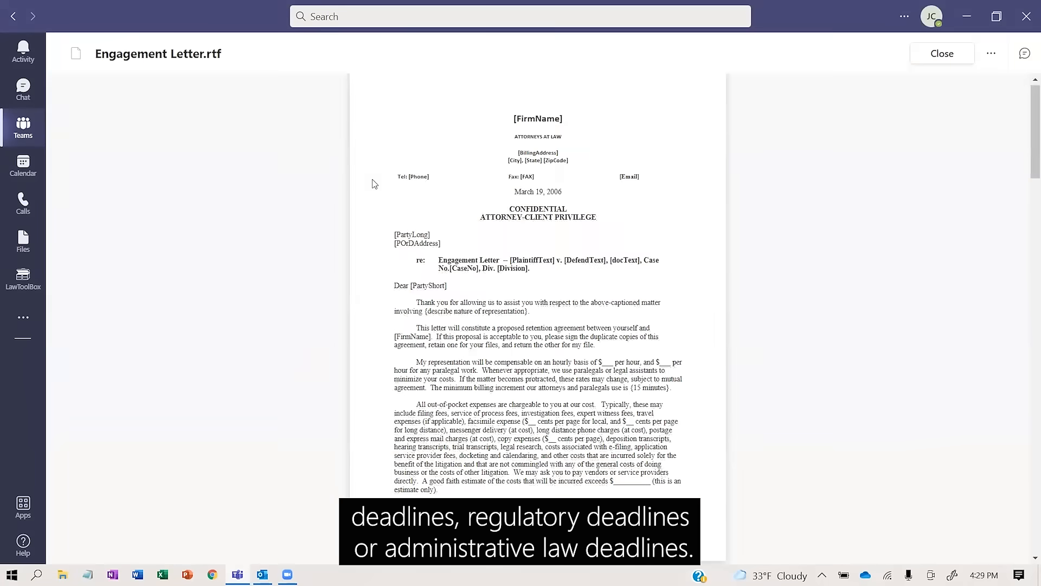
# Close the Engagement Letter.rtf viewer to return to the Client workspace folder
pyautogui.click(941, 53)
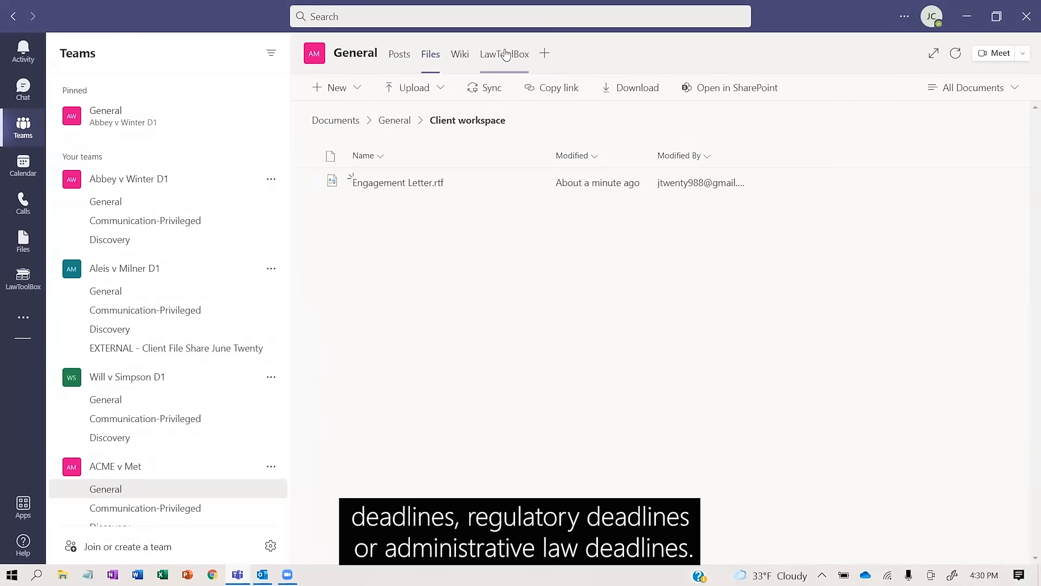
# Switch to the General channel's LawToolBox tab
pyautogui.click(504, 54)
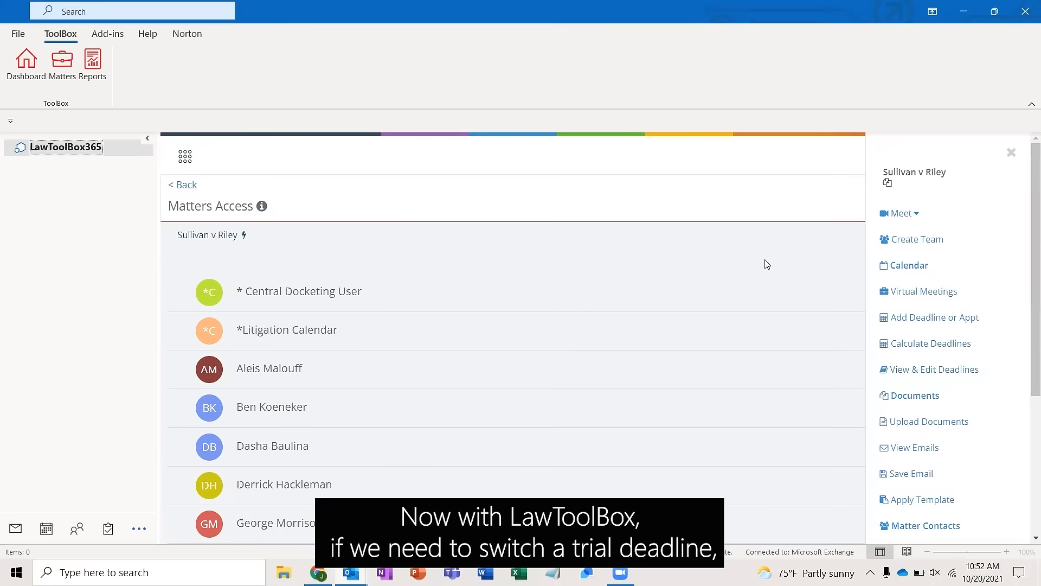
pyautogui.moveTo(931, 343)
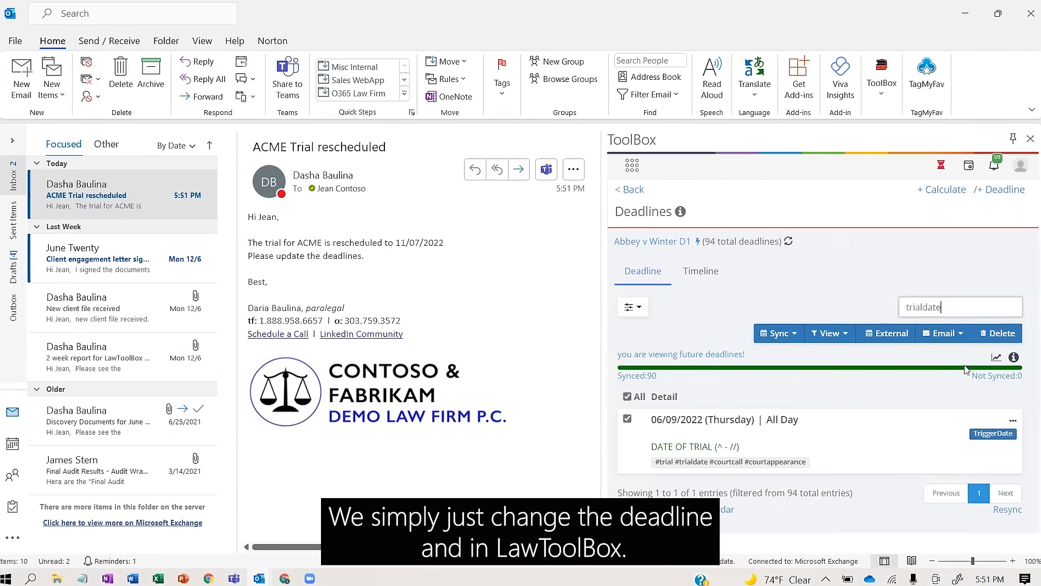
# Edit the DATE OF TRIAL entry from its ••• menu to load the trigger date form
pyautogui.click(1005, 421)
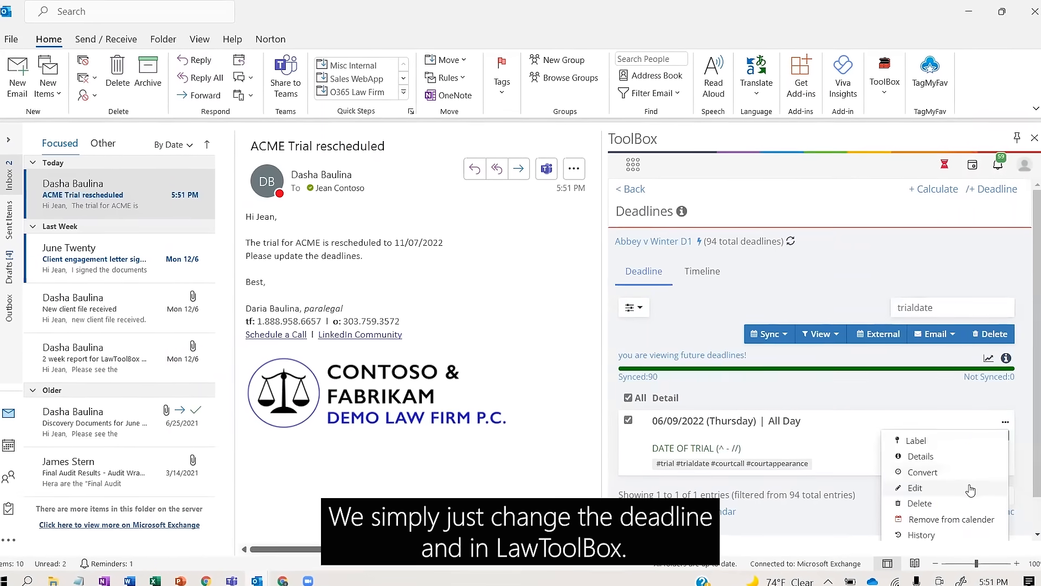
pyautogui.click(915, 489)
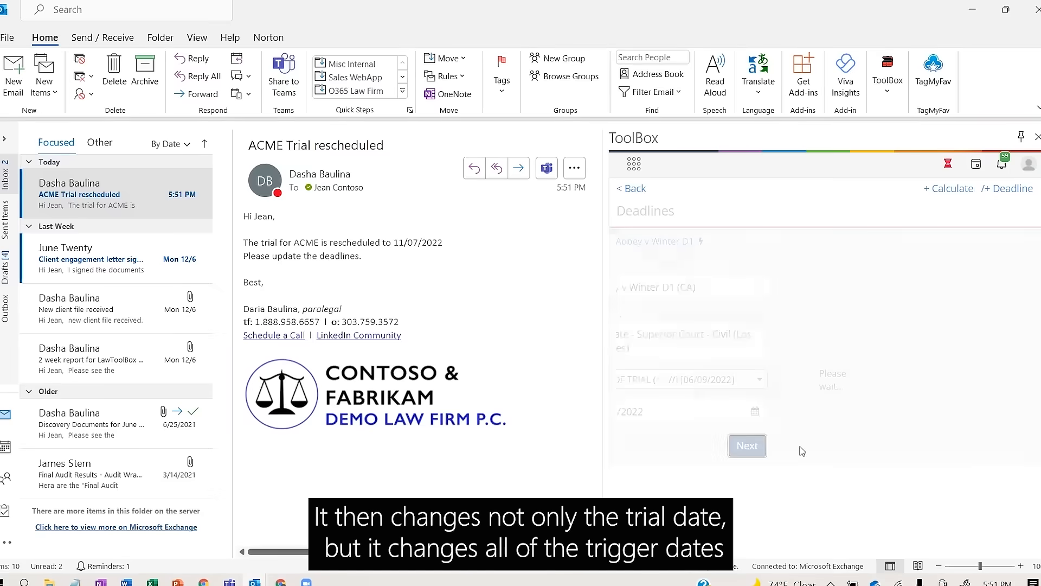
pyautogui.click(747, 444)
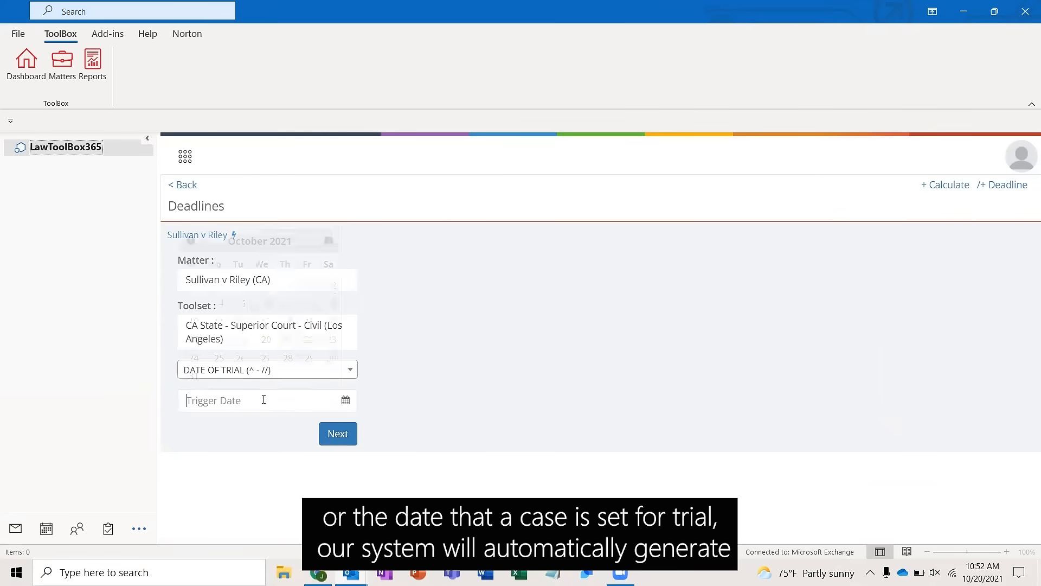
# Set the trial date in October 2022 and add the selected deadlines to the calendar
pyautogui.click(328, 240)
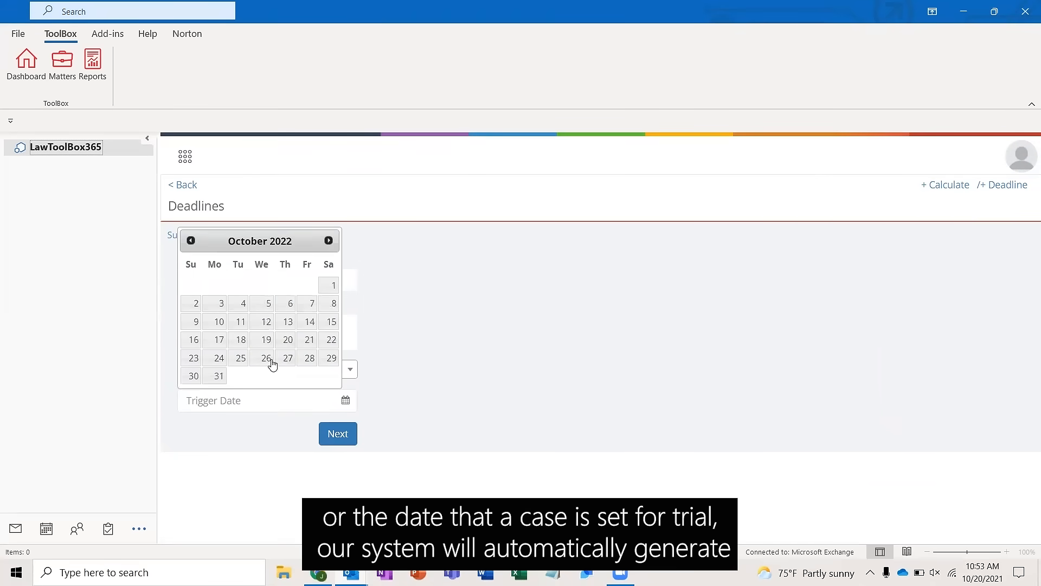
pyautogui.click(266, 358)
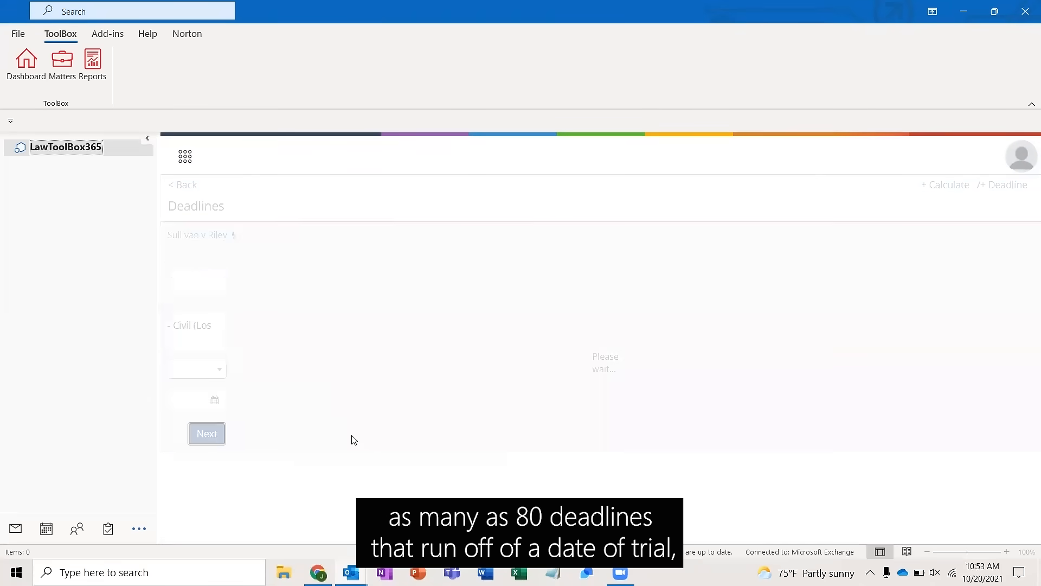
pyautogui.click(771, 325)
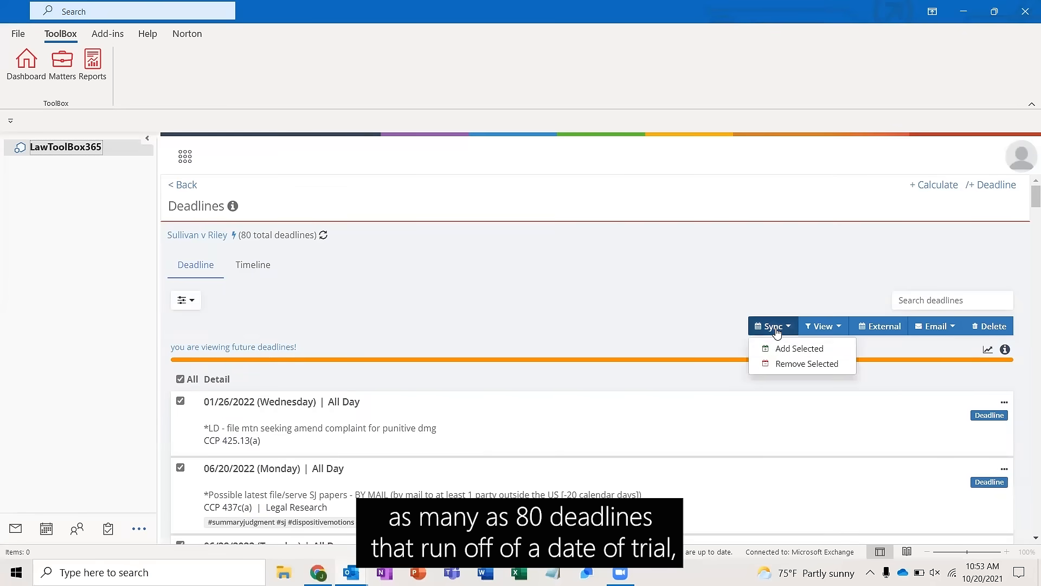
pyautogui.click(799, 348)
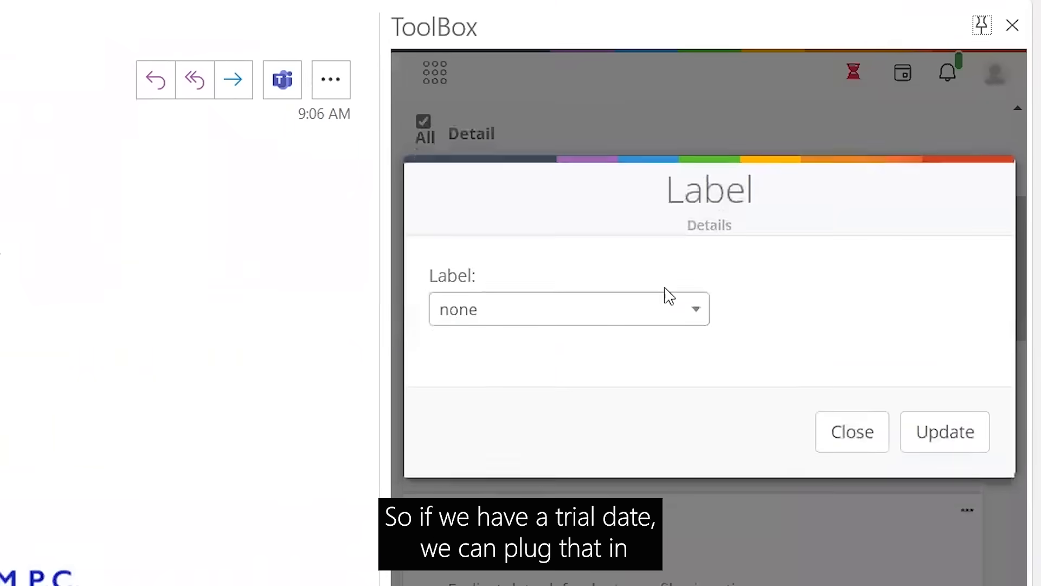
# Apply the urgent label to the related-case deadline
pyautogui.click(569, 308)
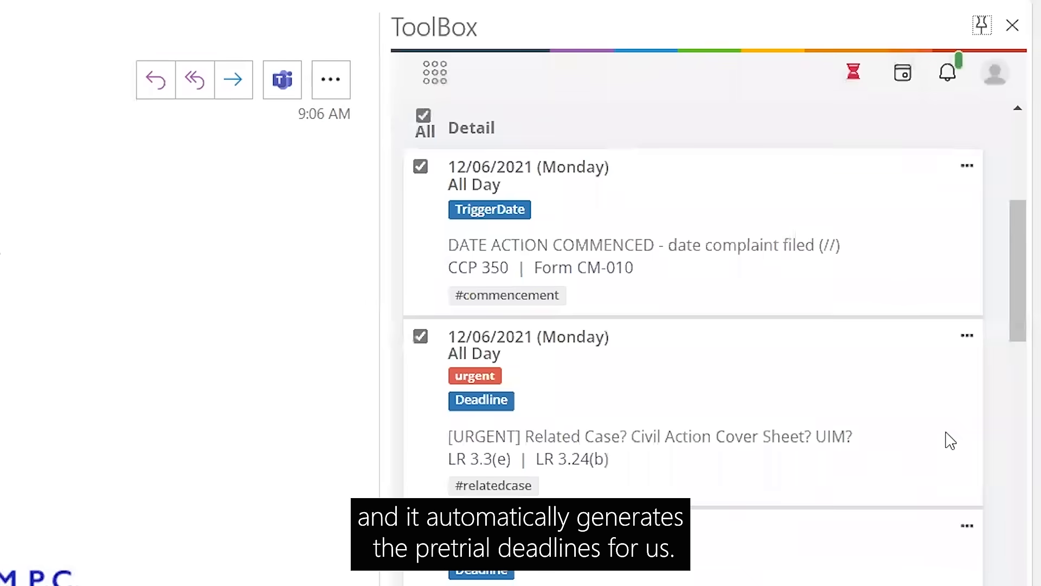
pyautogui.scroll(-3)
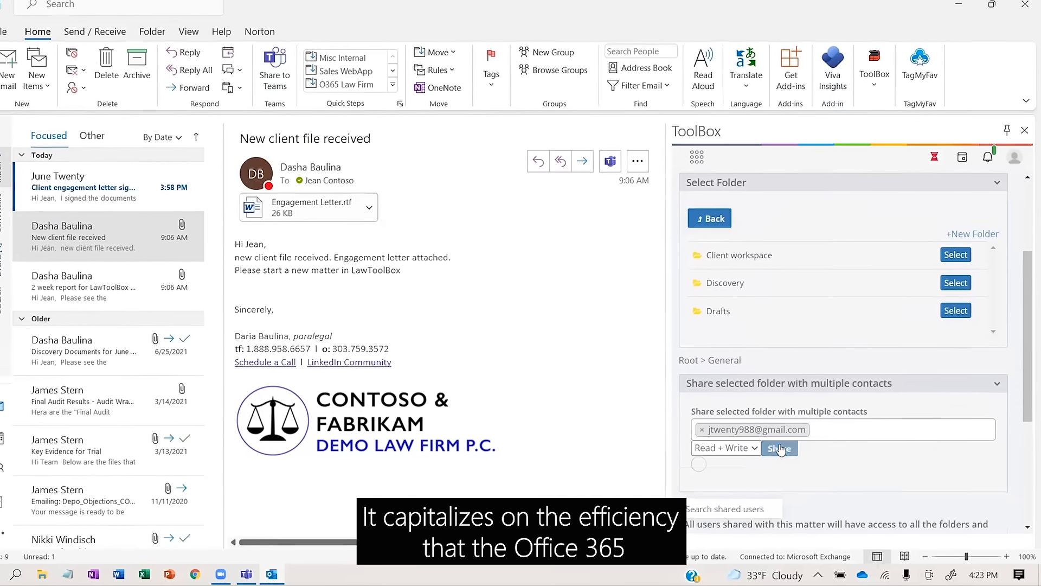
# Share the selected matter folder with the contact using Read + Write access
pyautogui.click(779, 447)
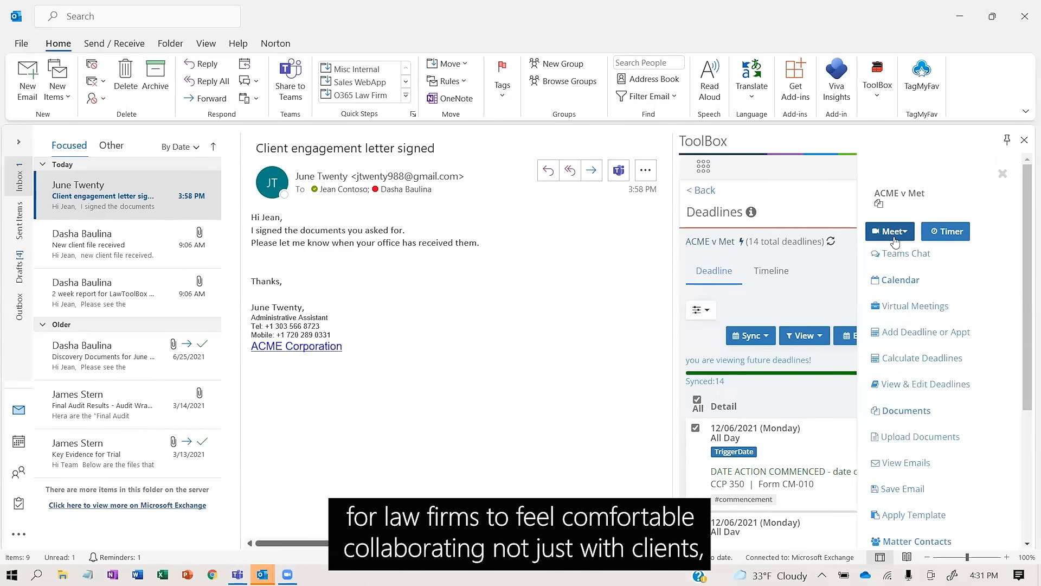
# Open ACME v Met in Teams Chat and view its LawToolBox deadlines in General
pyautogui.click(906, 253)
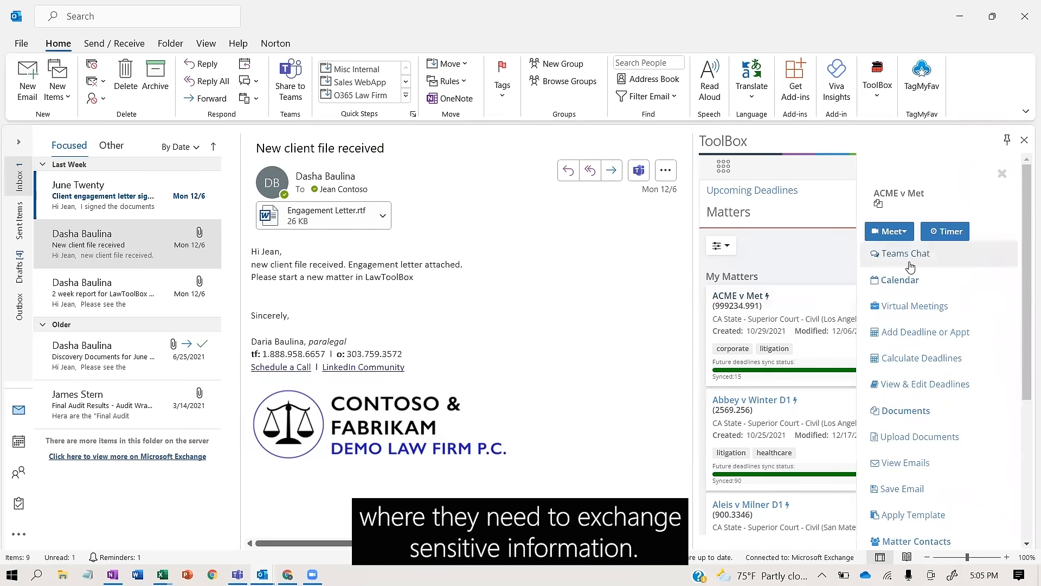
pyautogui.click(905, 253)
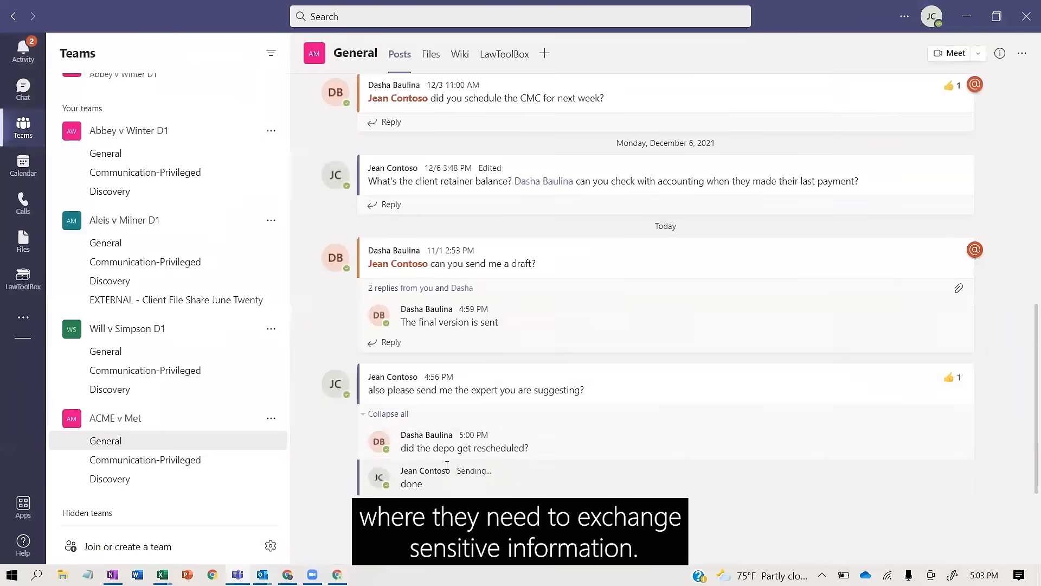
pyautogui.click(504, 54)
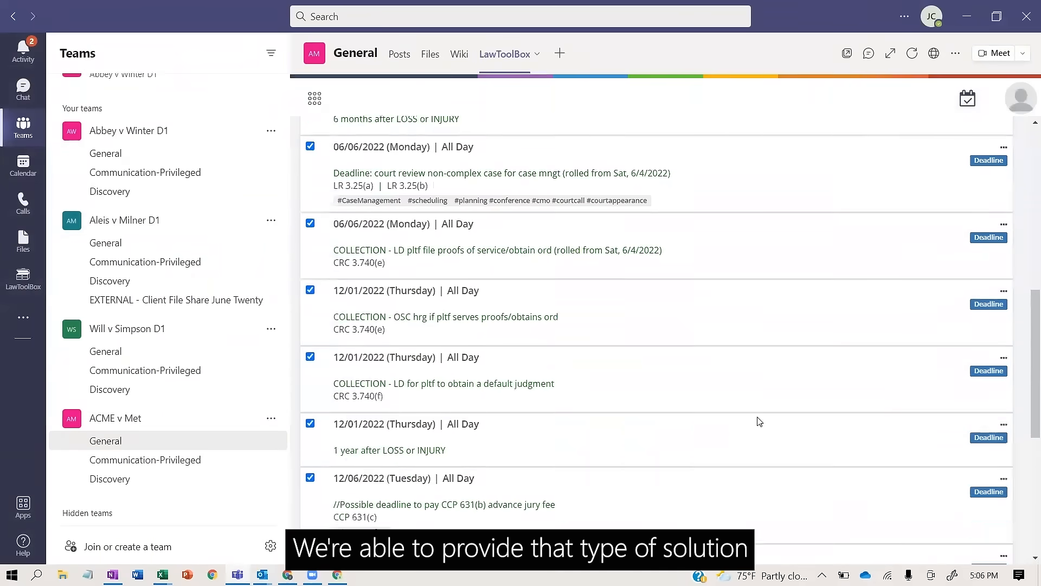